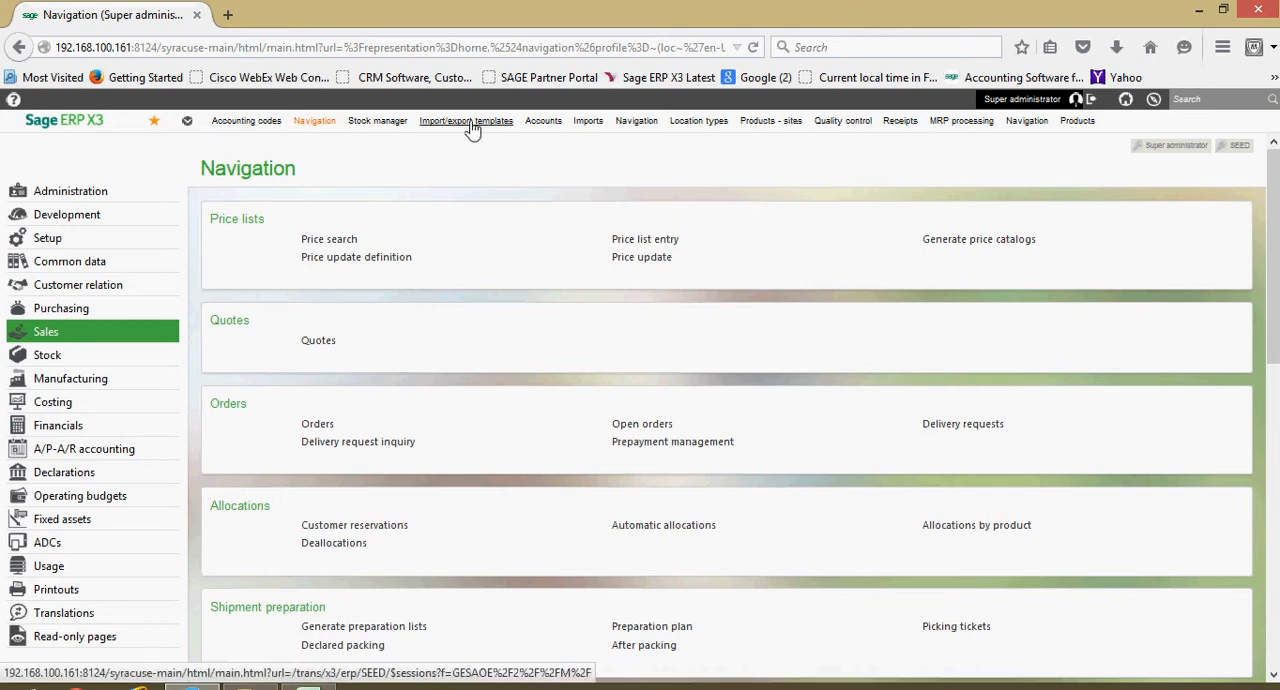
{"action": "mouse_move", "coordinate": [1104, 124]}
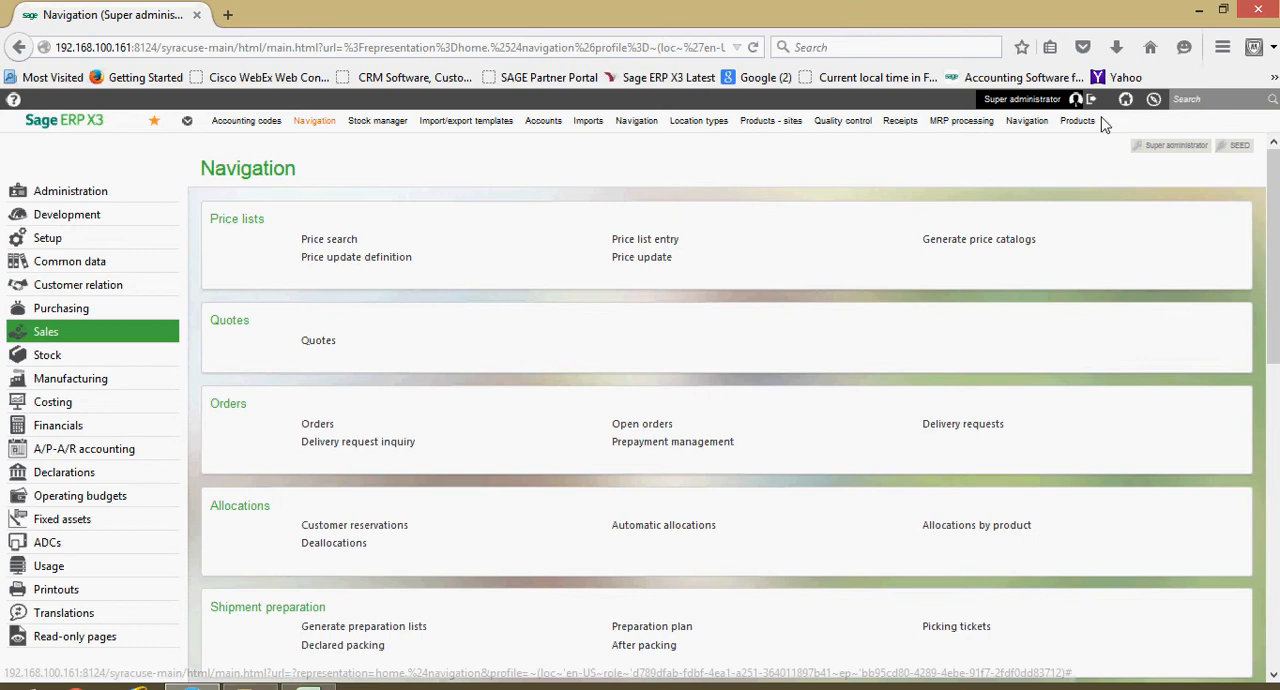
{"action": "mouse_move", "coordinate": [390, 150]}
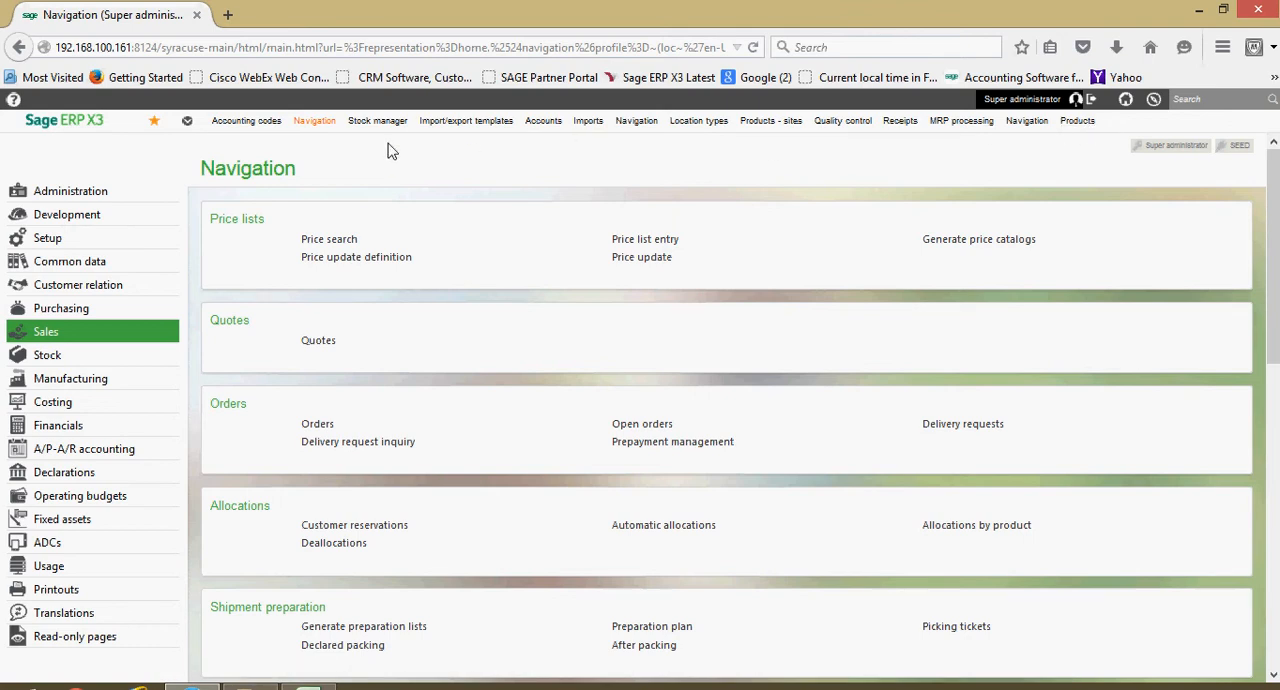
{"action": "mouse_move", "coordinate": [548, 127]}
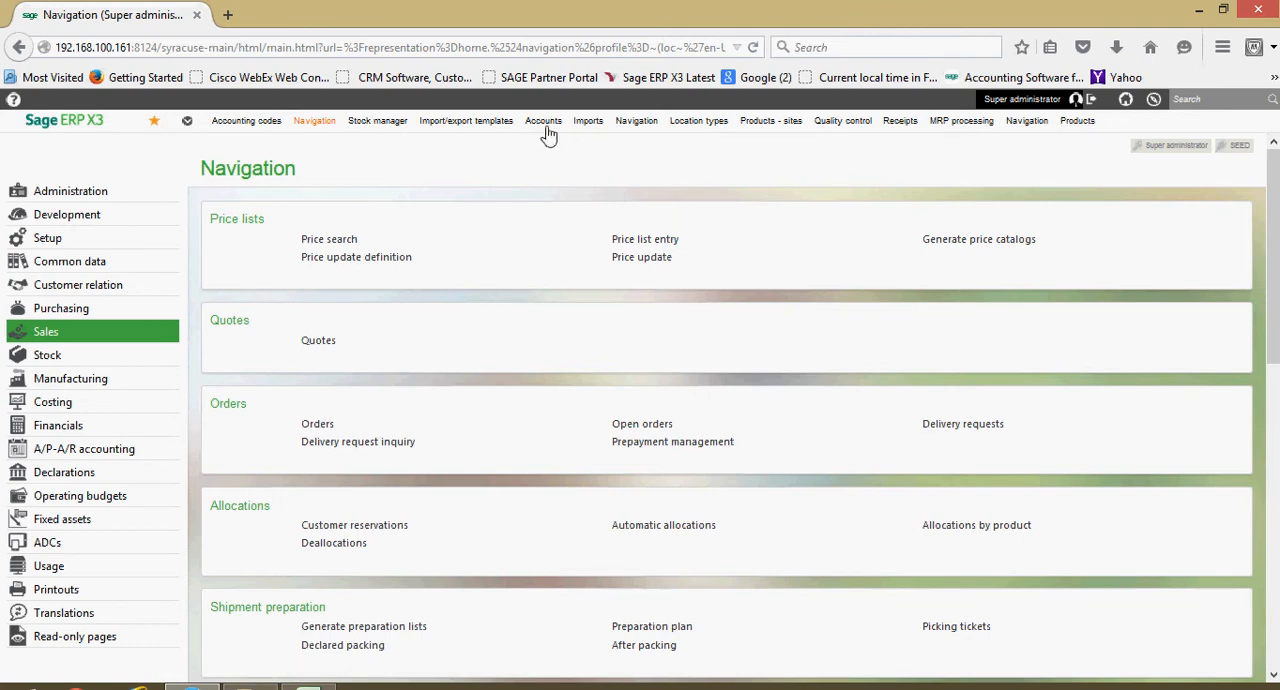
{"action": "mouse_move", "coordinate": [543, 120]}
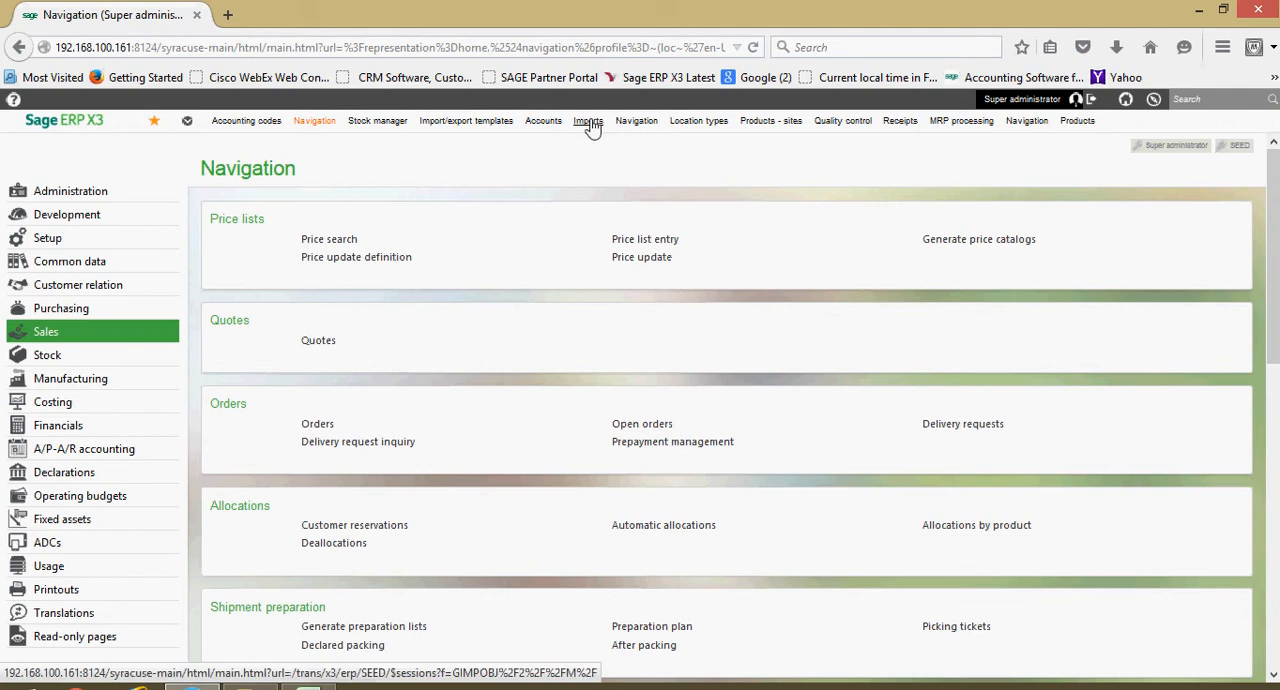
{"action": "mouse_move", "coordinate": [759, 121]}
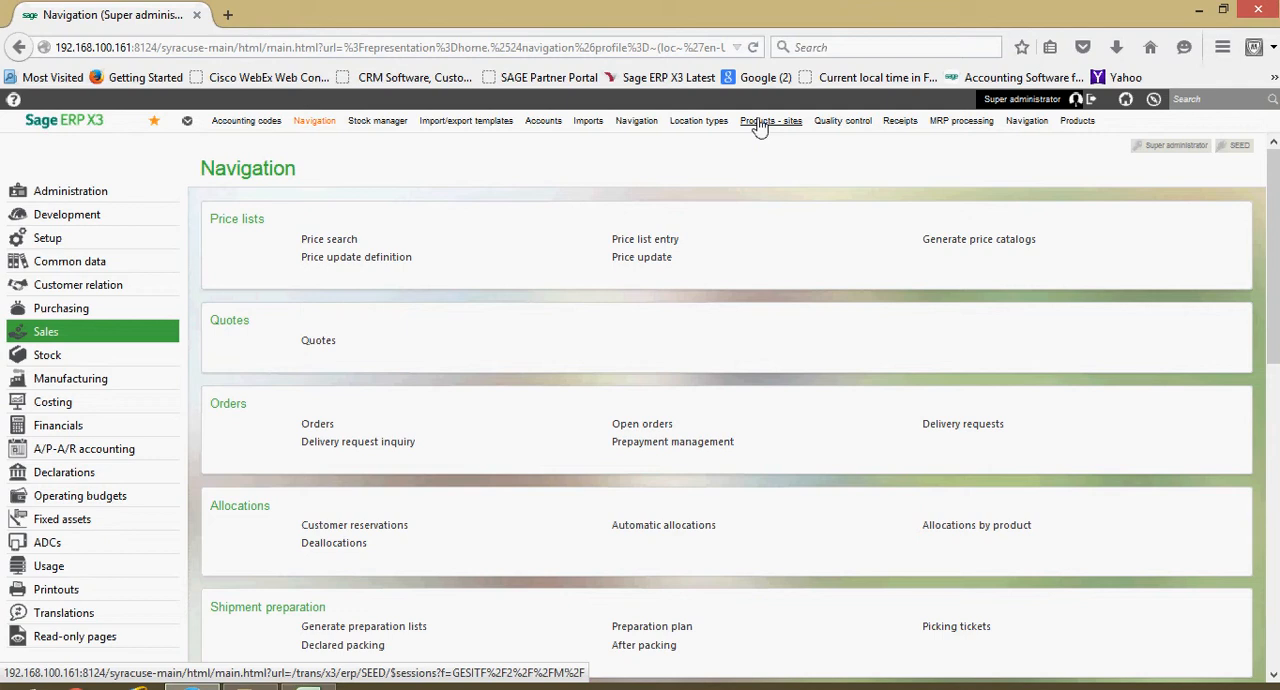
{"action": "mouse_move", "coordinate": [270, 186]}
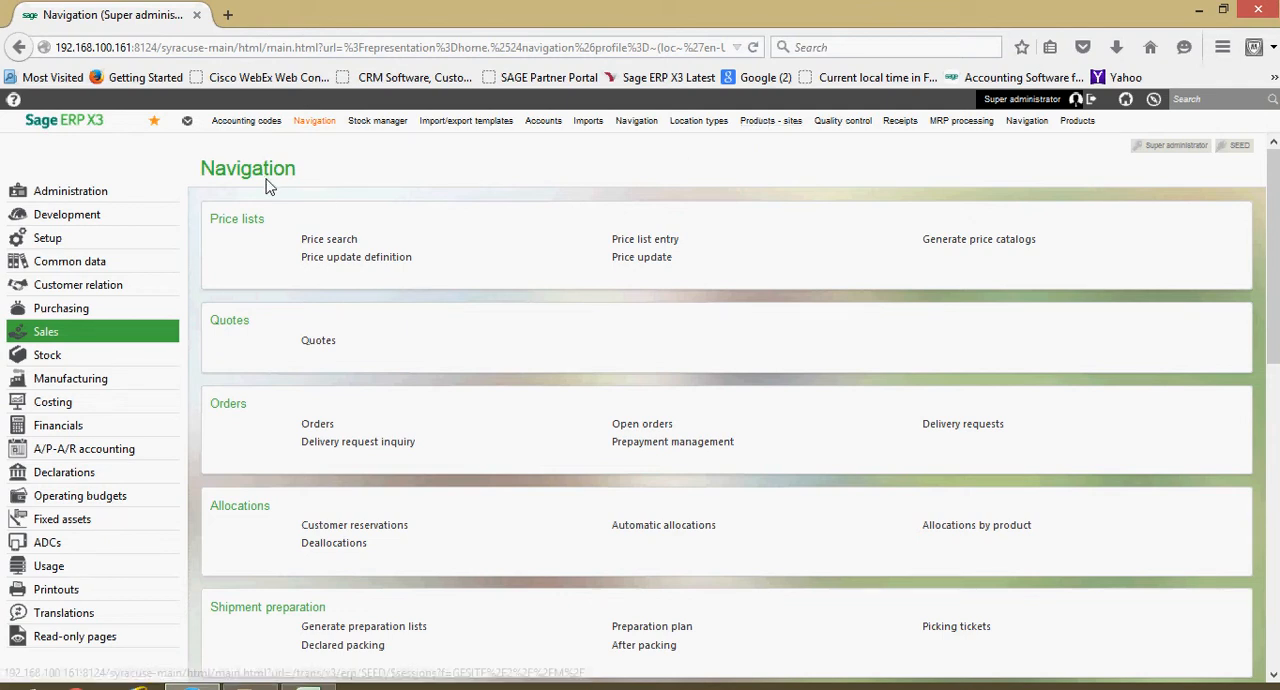
{"action": "mouse_move", "coordinate": [154, 120]}
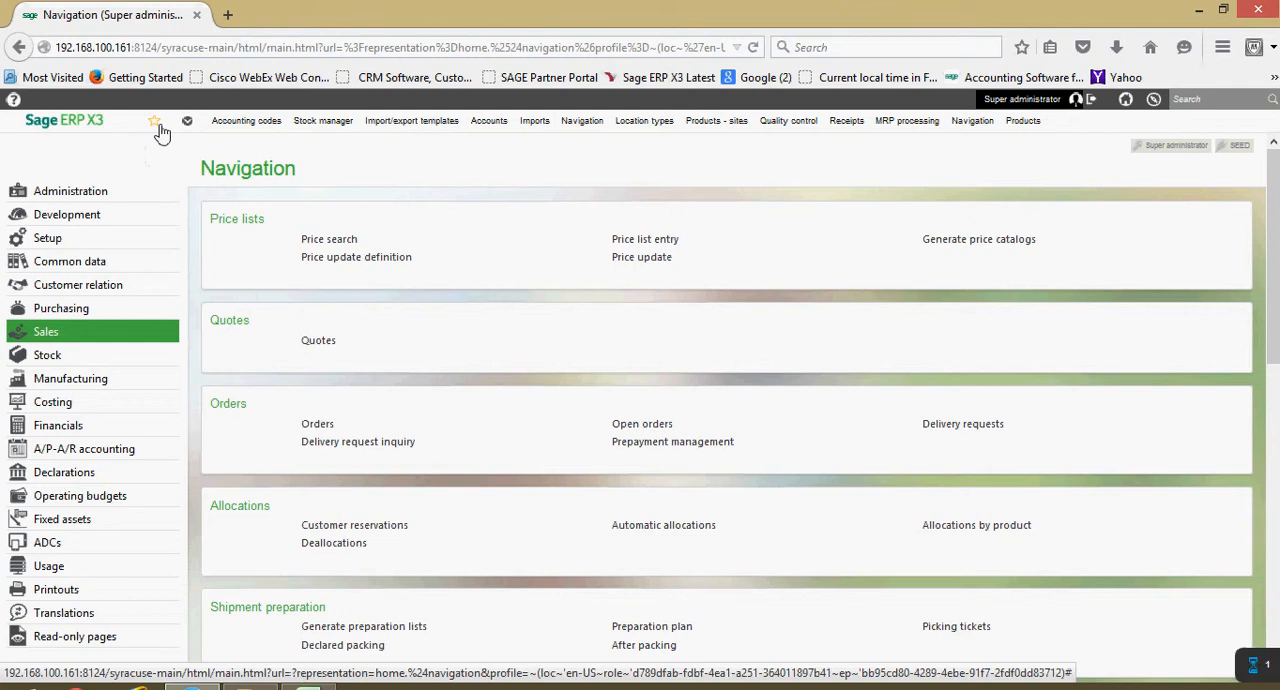
Re-add the Navigation page as a bookmark at the end of the bookmarks bar.
{"action": "left_click", "coordinate": [154, 120]}
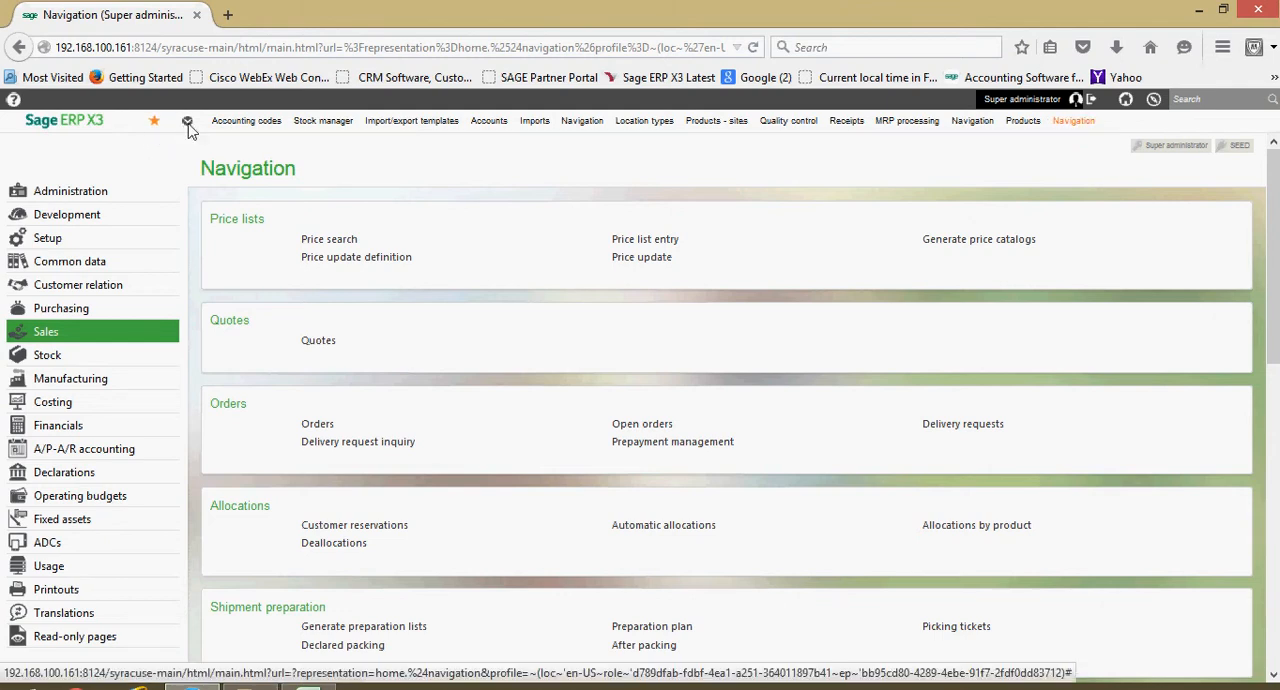
Delete the Stock manager bookmark from the bookmarks list and confirm.
{"action": "left_click", "coordinate": [187, 120]}
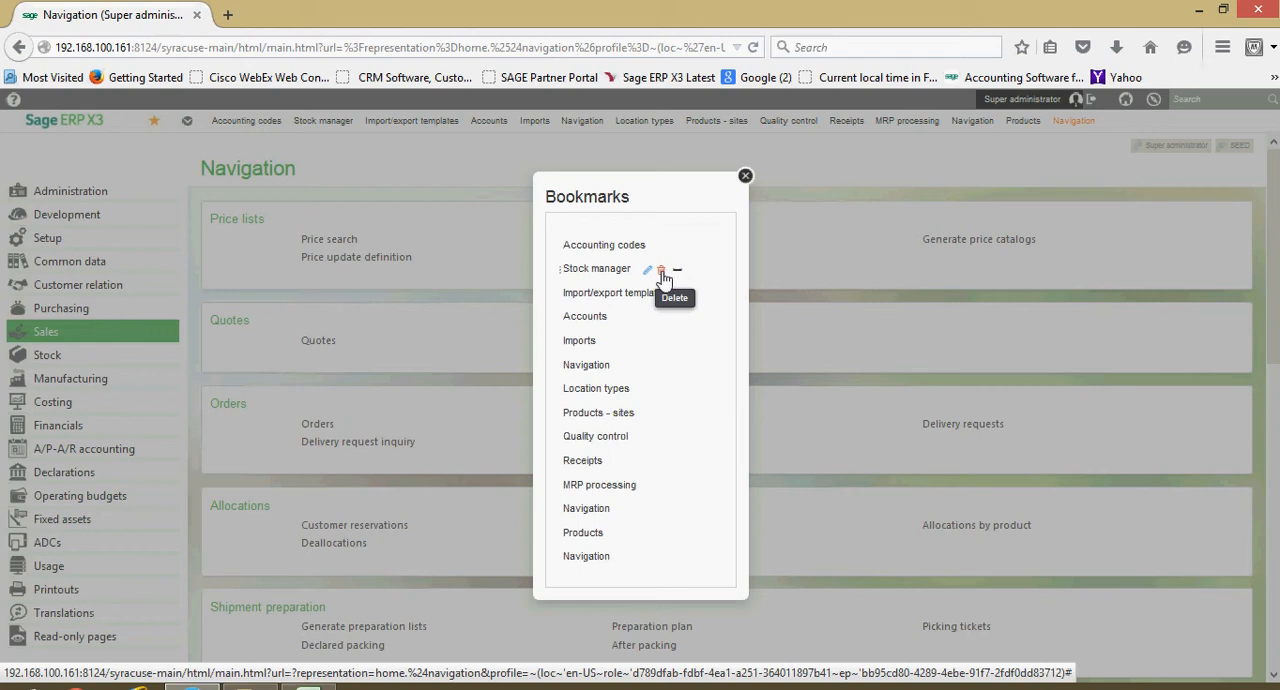
{"action": "mouse_move", "coordinate": [664, 278]}
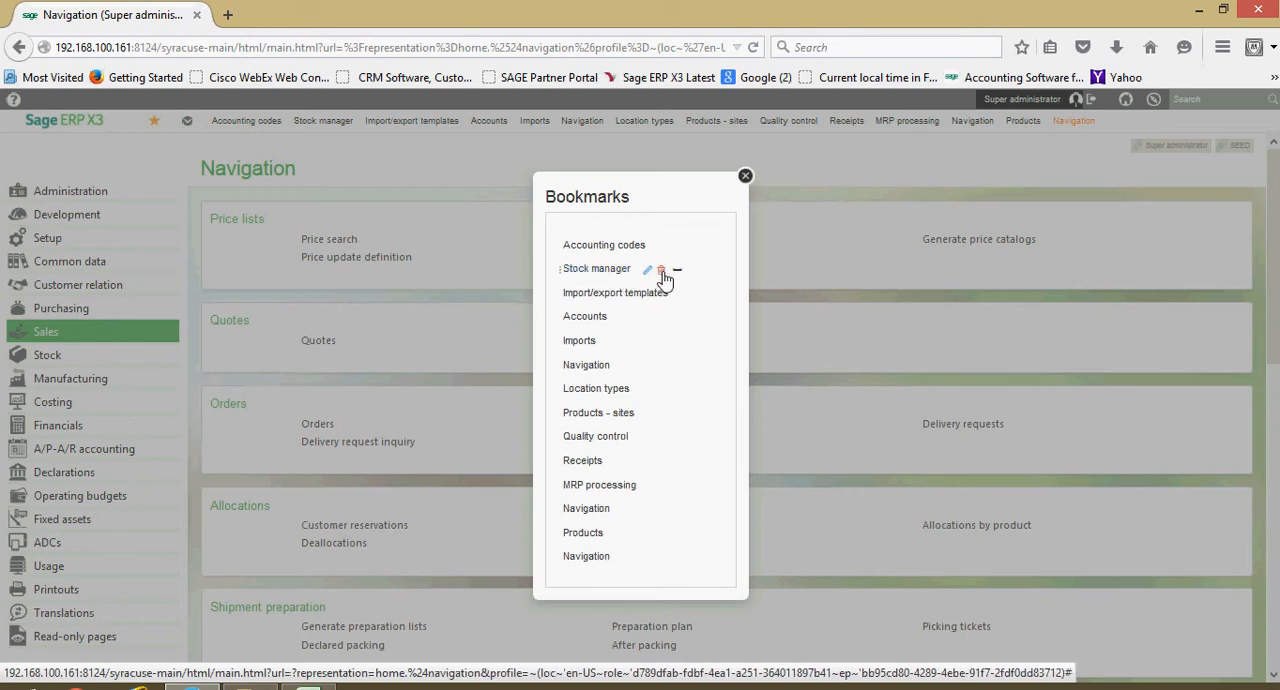
{"action": "mouse_move", "coordinate": [661, 270]}
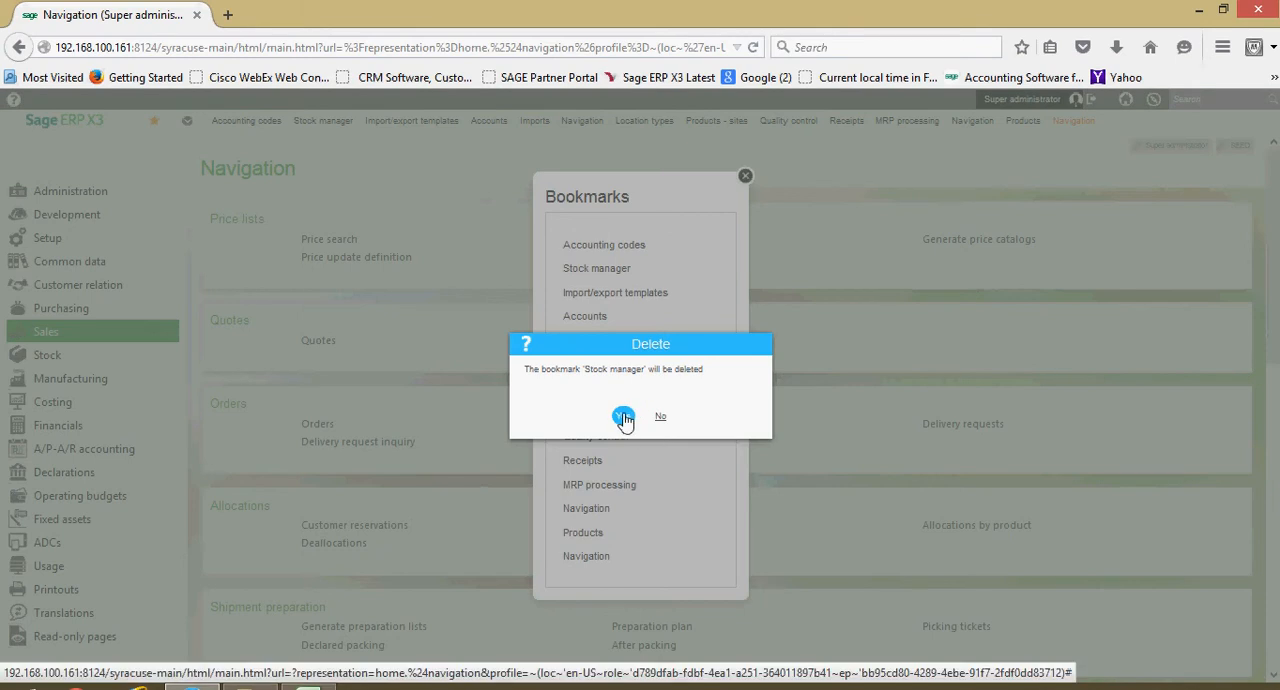
{"action": "left_click", "coordinate": [624, 417]}
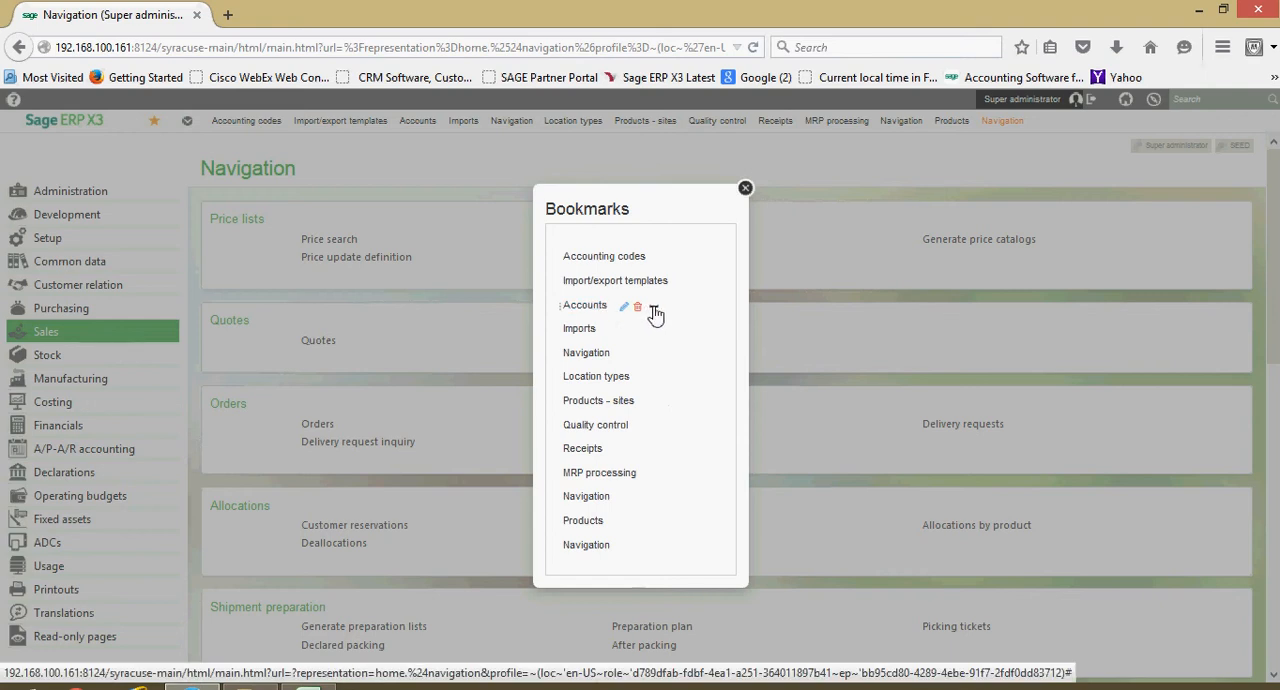
{"action": "mouse_move", "coordinate": [654, 307]}
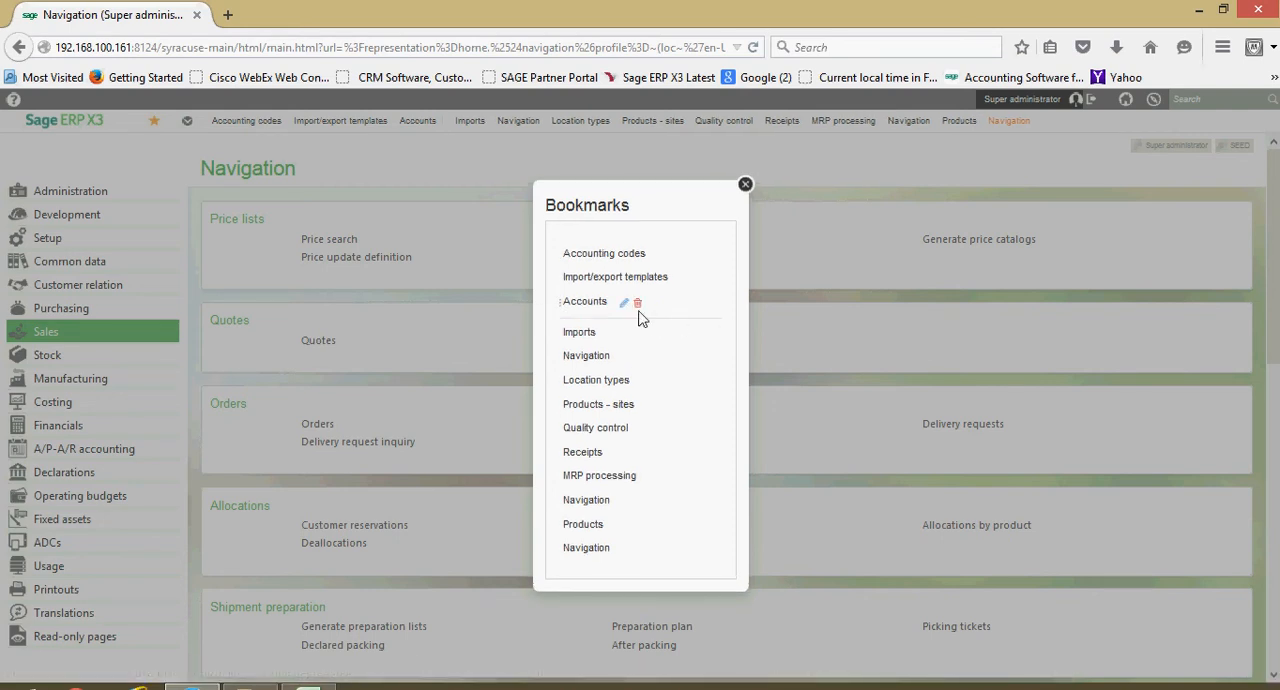
{"action": "mouse_move", "coordinate": [585, 301]}
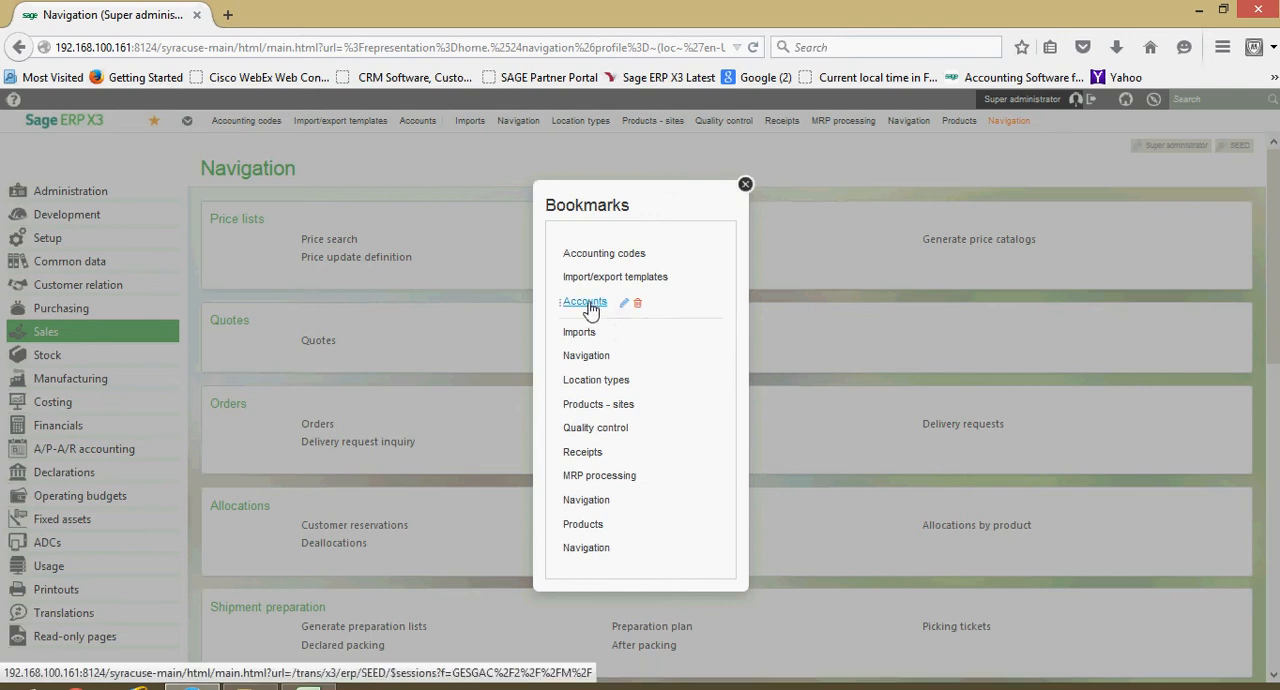
{"action": "mouse_move", "coordinate": [623, 303]}
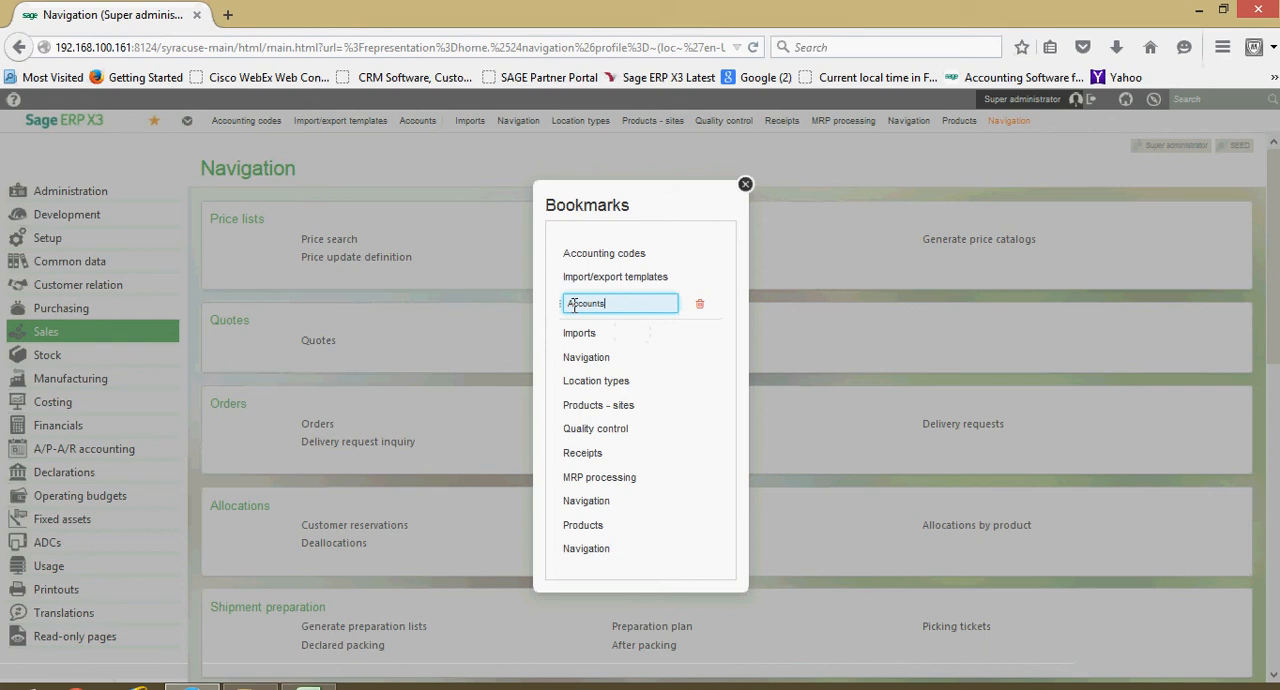
{"action": "mouse_move", "coordinate": [578, 333]}
{"action": "type", "text": "GL "}
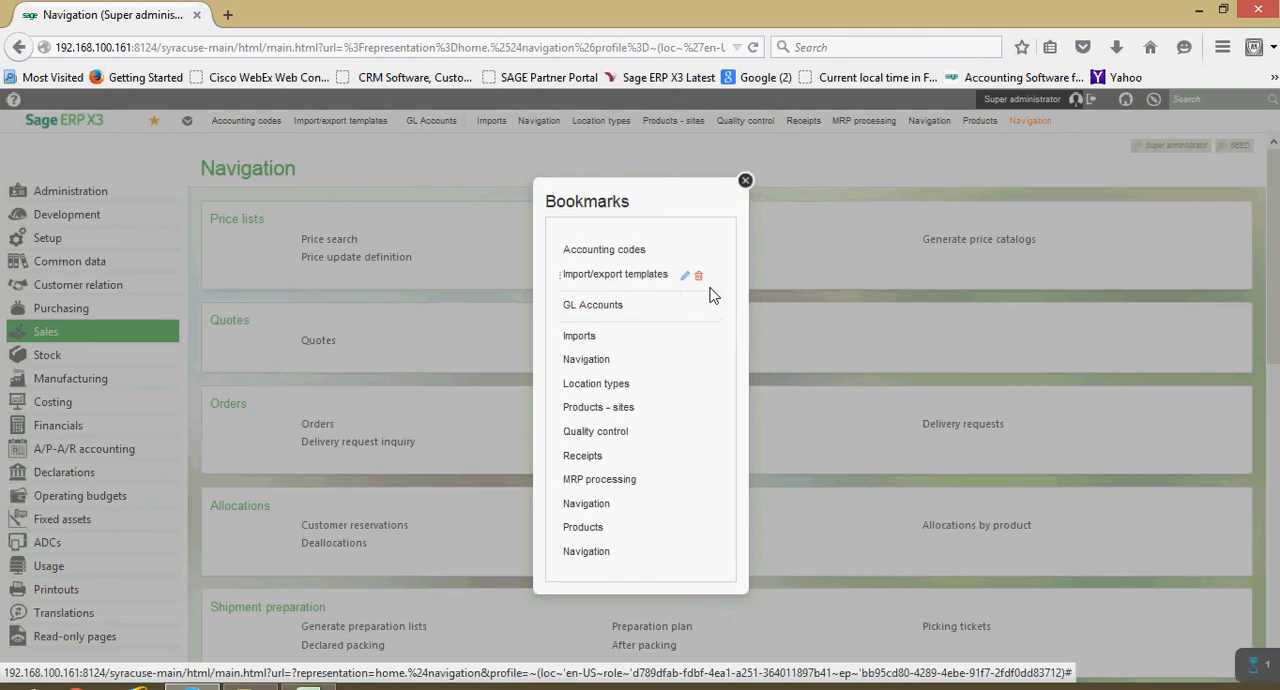
{"action": "mouse_move", "coordinate": [689, 359]}
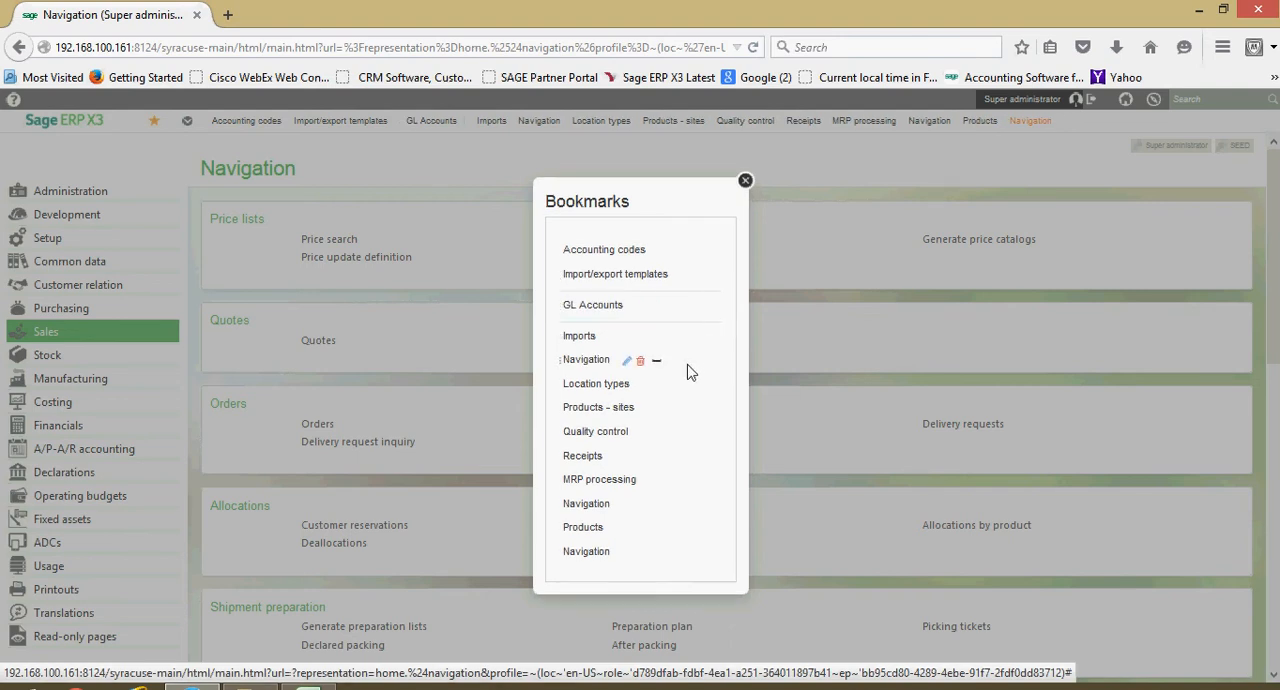
{"action": "mouse_move", "coordinate": [764, 186]}
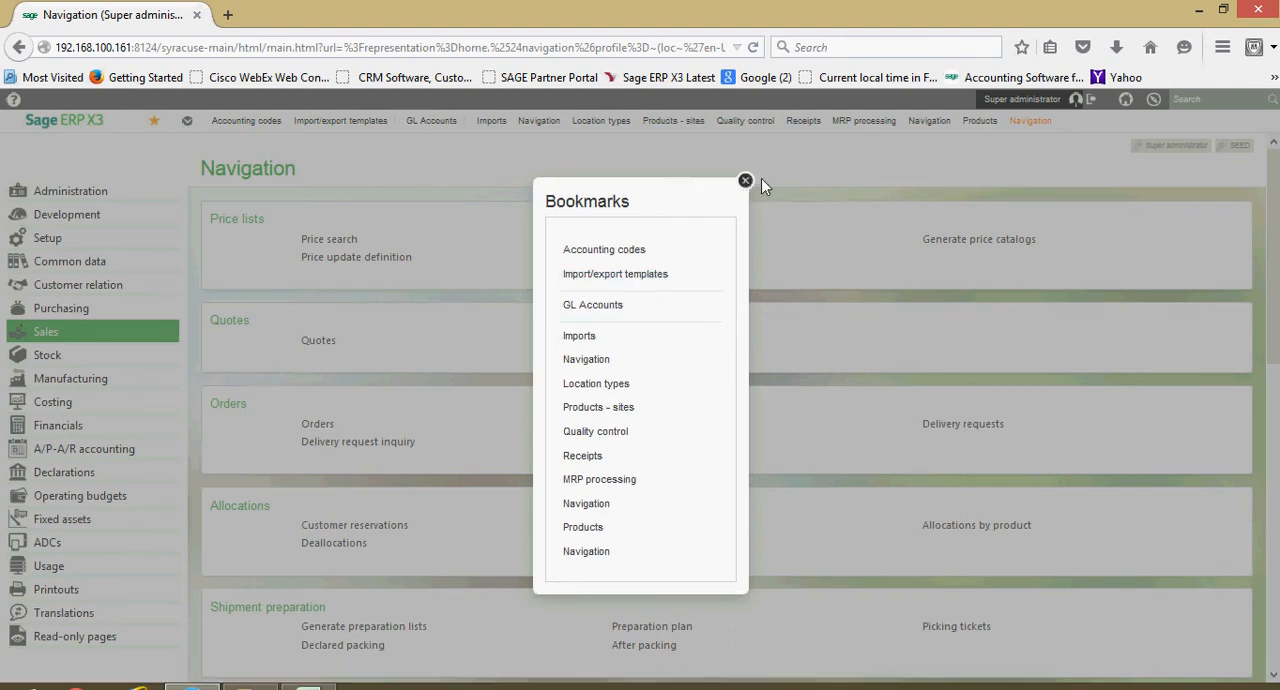
{"action": "mouse_move", "coordinate": [745, 181]}
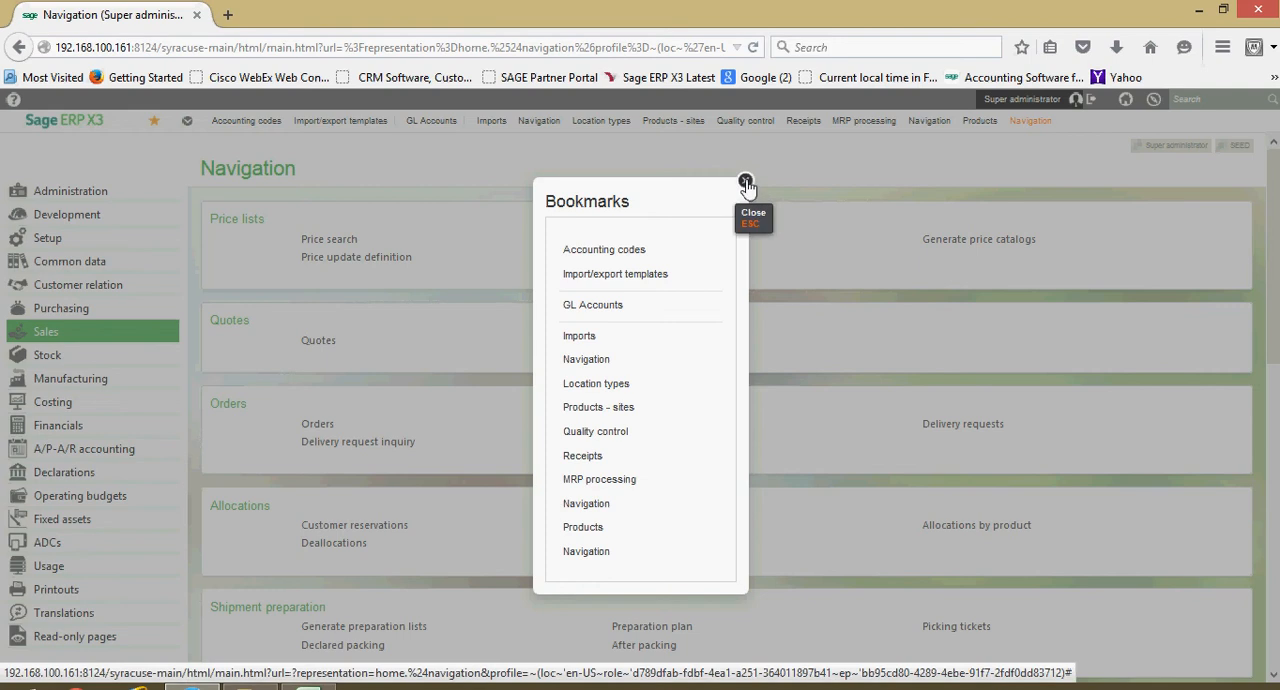
Close the Bookmarks editor with GL Accounts placed between separators.
{"action": "left_click", "coordinate": [746, 186]}
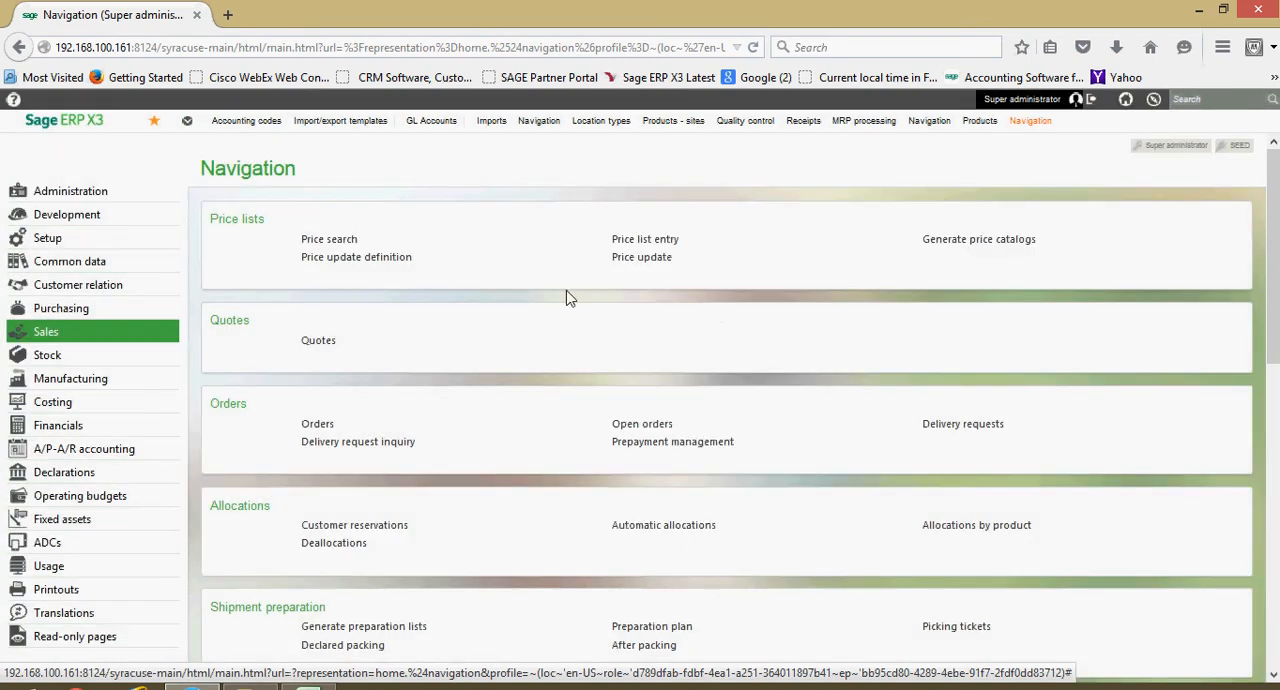
{"action": "mouse_move", "coordinate": [407, 389]}
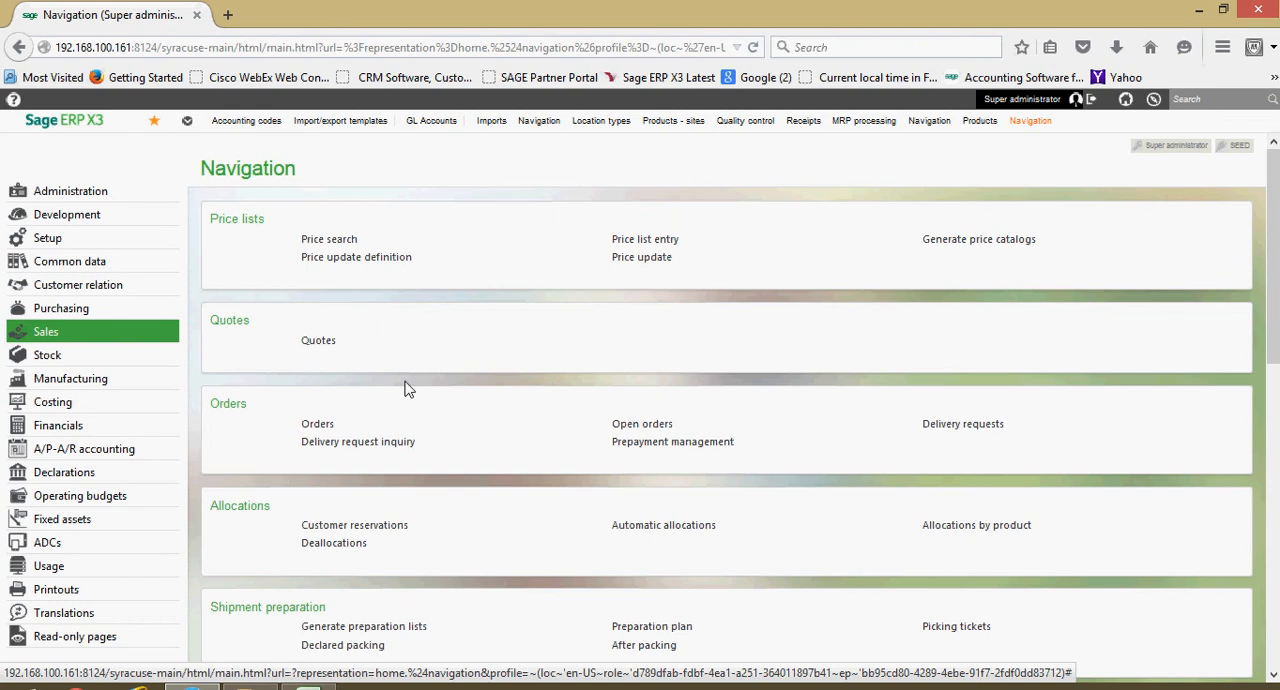
{"action": "mouse_move", "coordinate": [342, 362]}
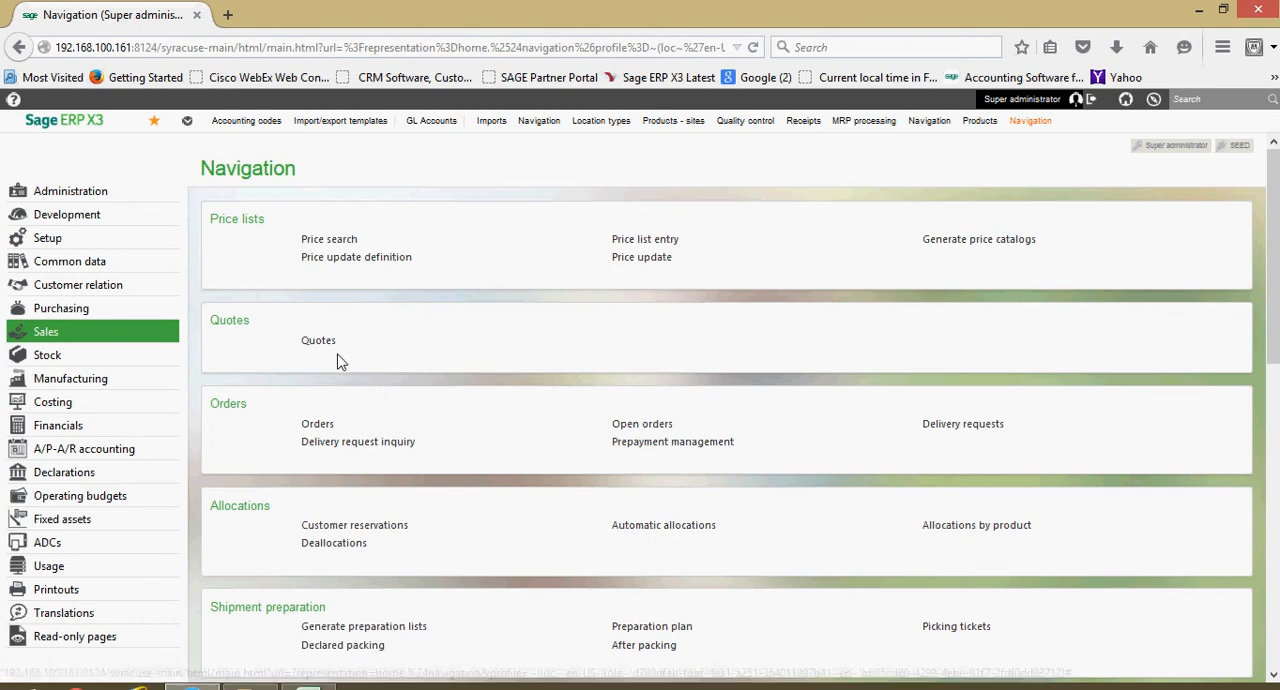
{"action": "mouse_move", "coordinate": [300, 372]}
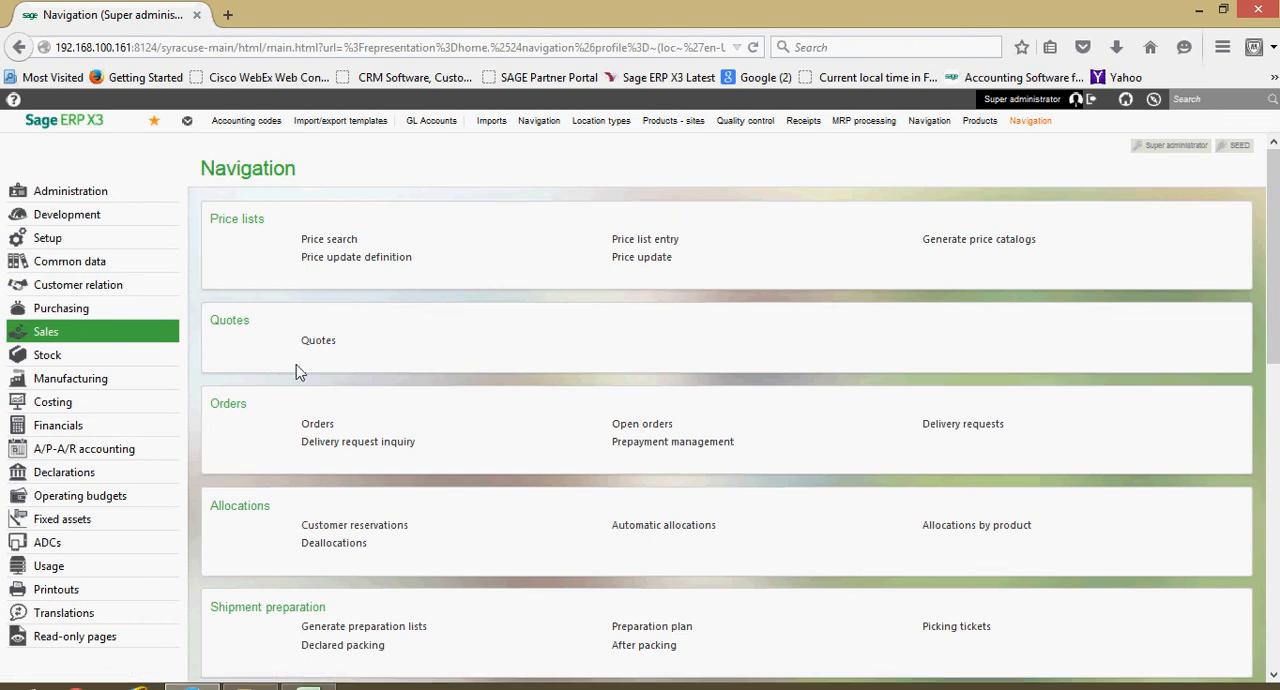
{"action": "mouse_move", "coordinate": [320, 186]}
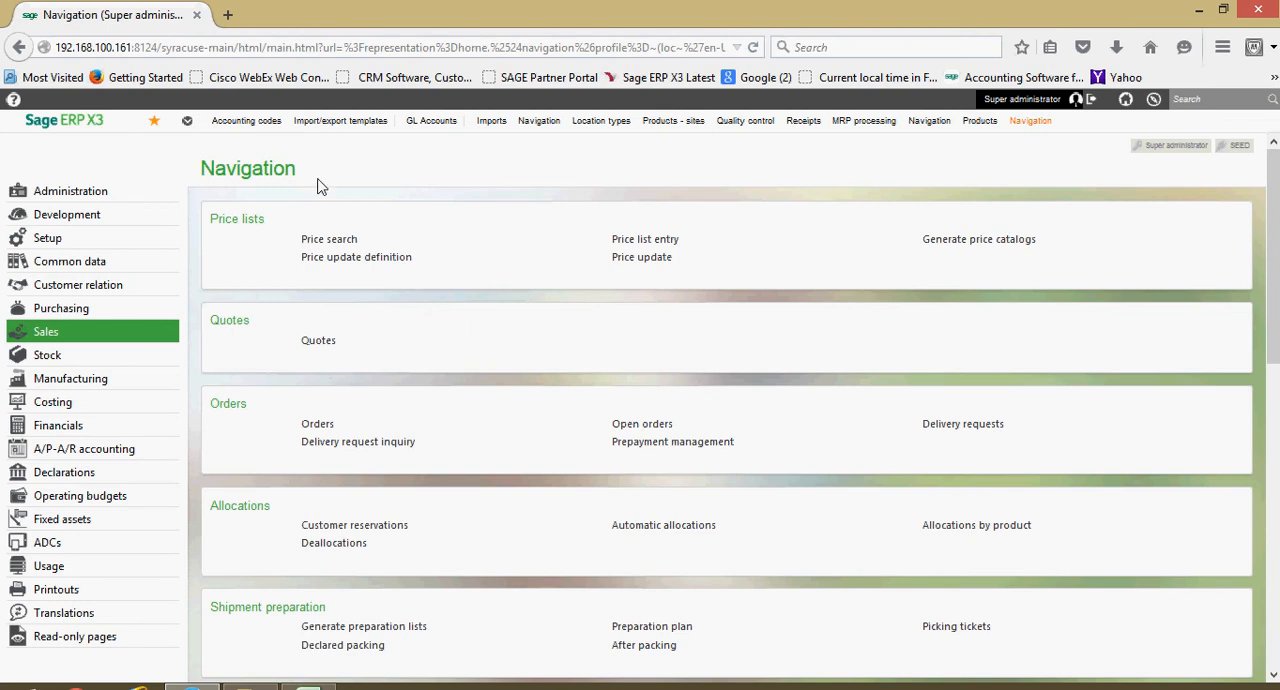
{"action": "mouse_move", "coordinate": [330, 363]}
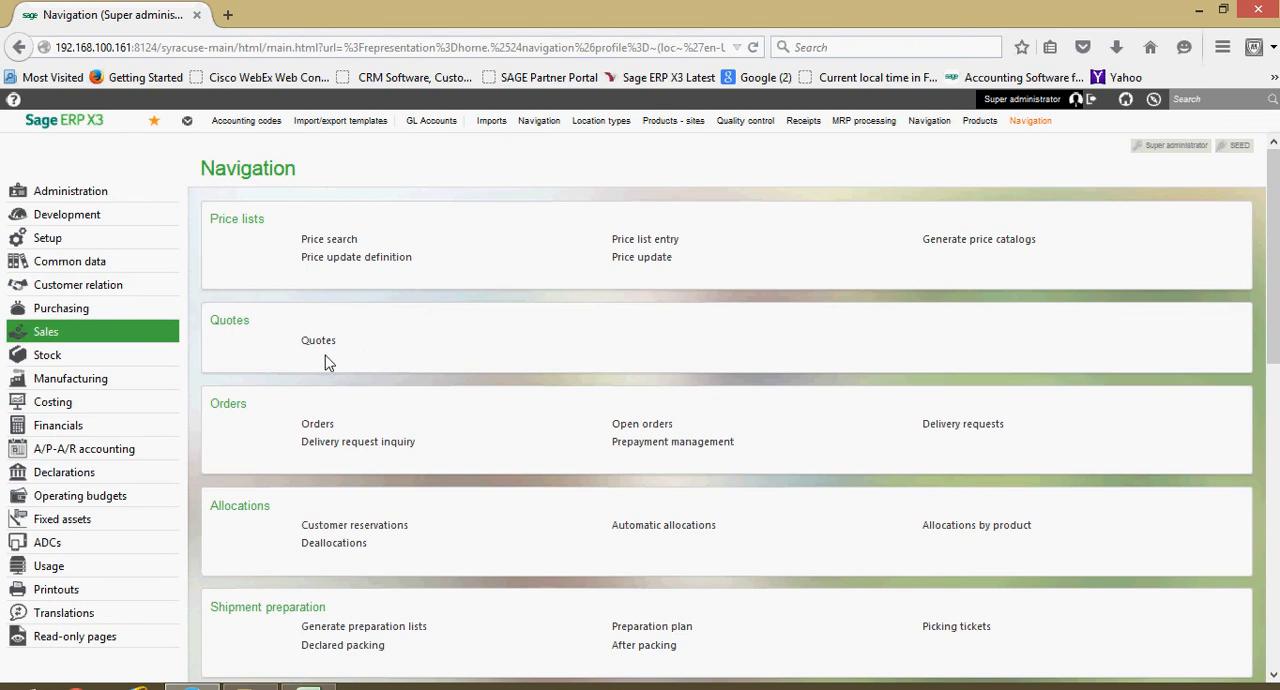
{"action": "mouse_move", "coordinate": [318, 340]}
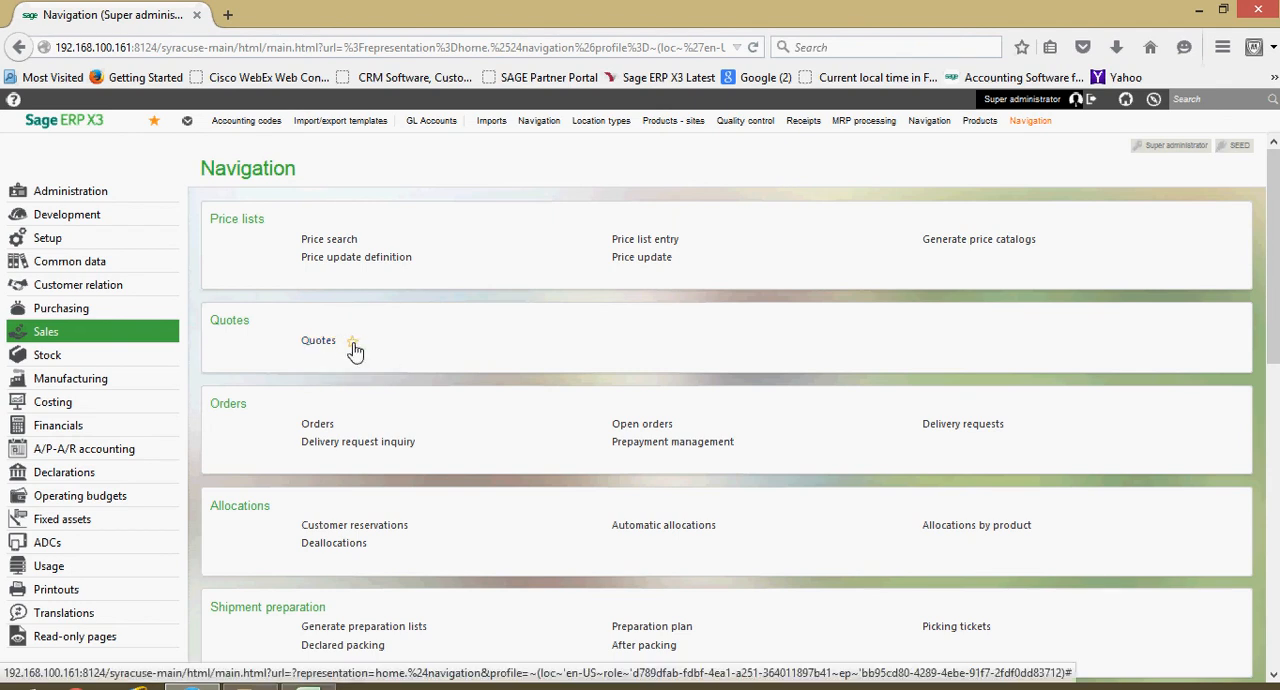
{"action": "mouse_move", "coordinate": [352, 343]}
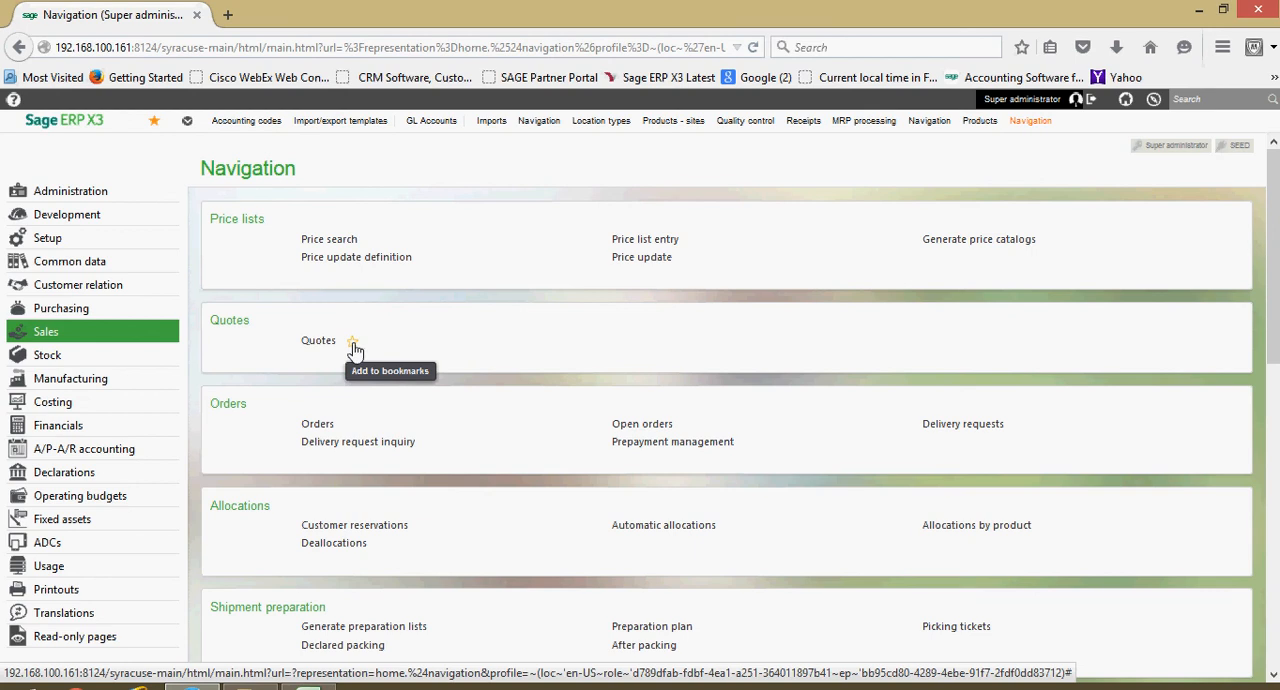
{"action": "left_click", "coordinate": [351, 340]}
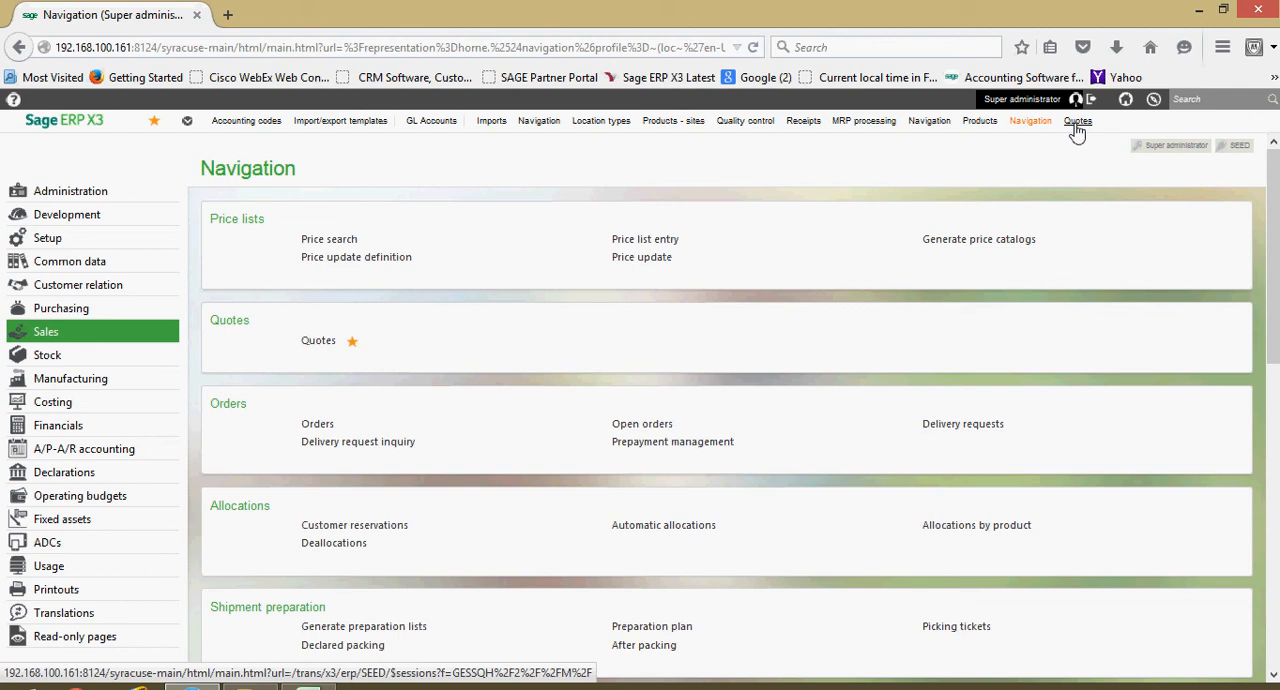
{"action": "mouse_move", "coordinate": [351, 361]}
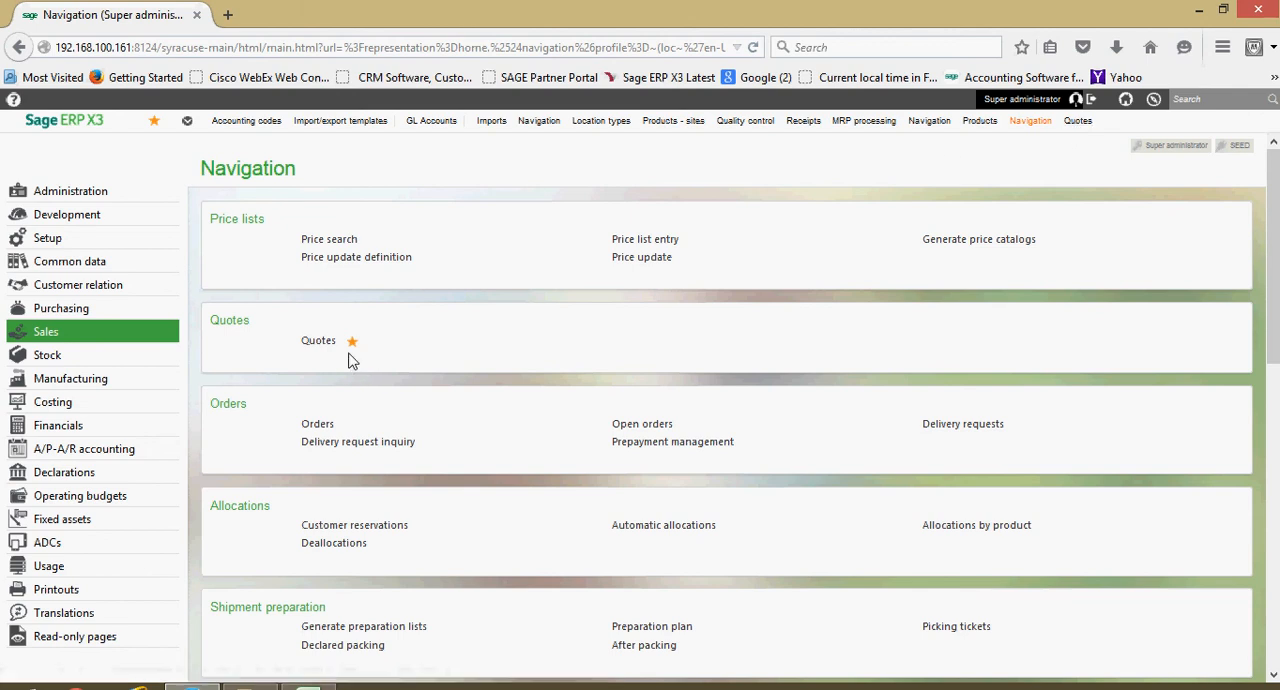
{"action": "mouse_move", "coordinate": [351, 341]}
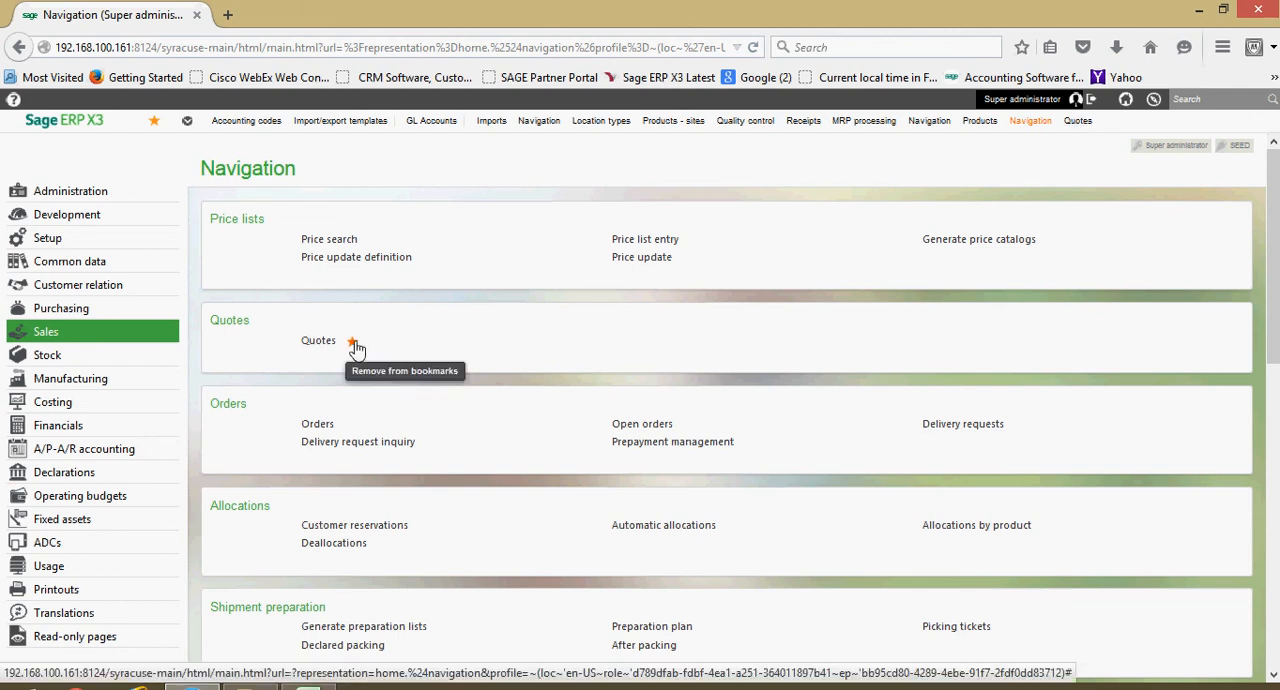
{"action": "left_click", "coordinate": [351, 341]}
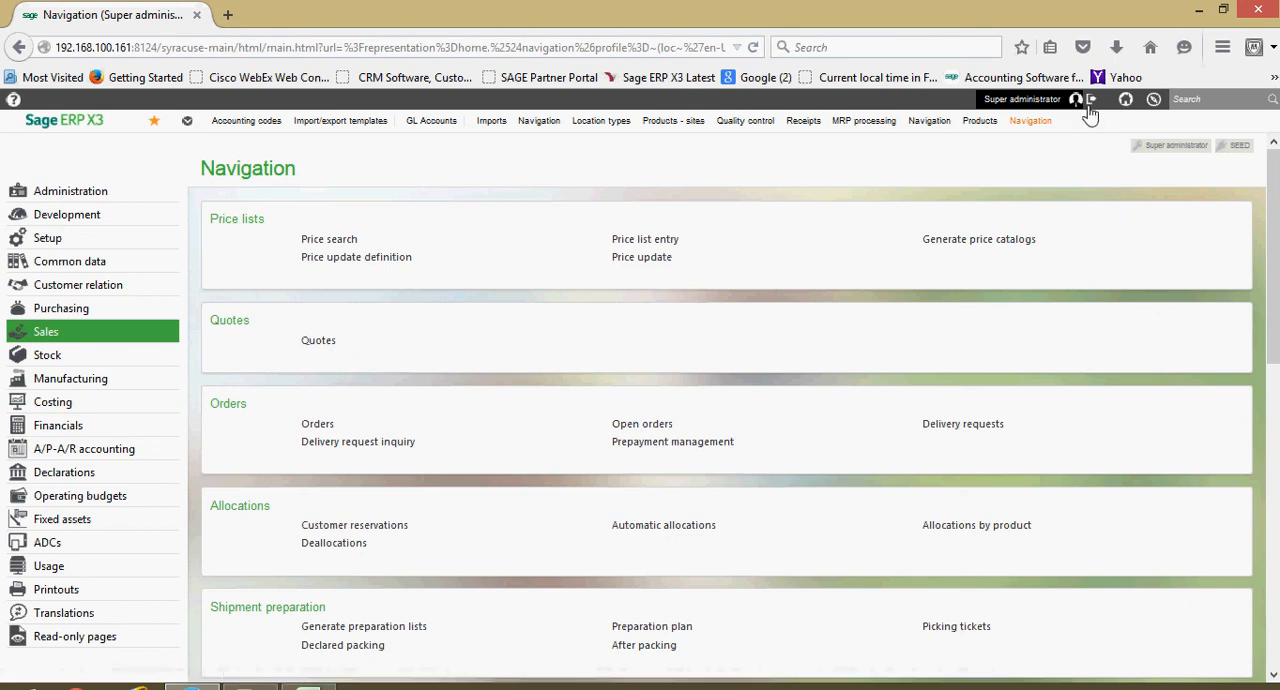
{"action": "mouse_move", "coordinate": [1039, 156]}
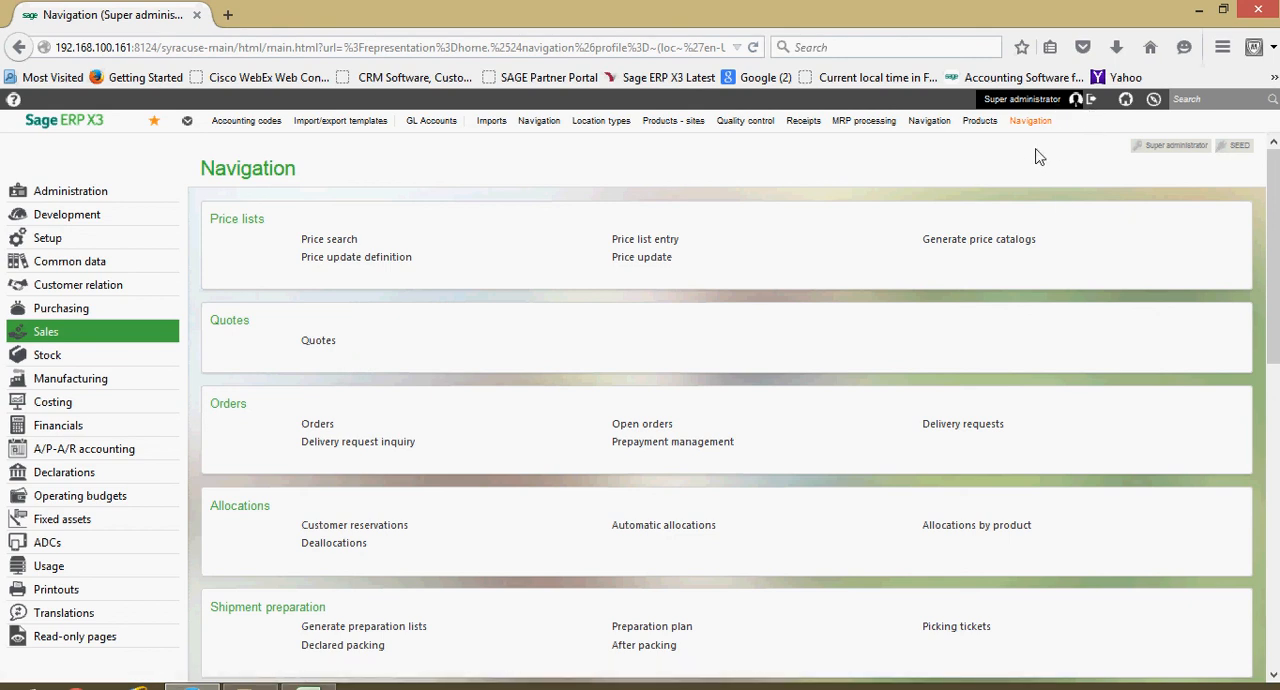